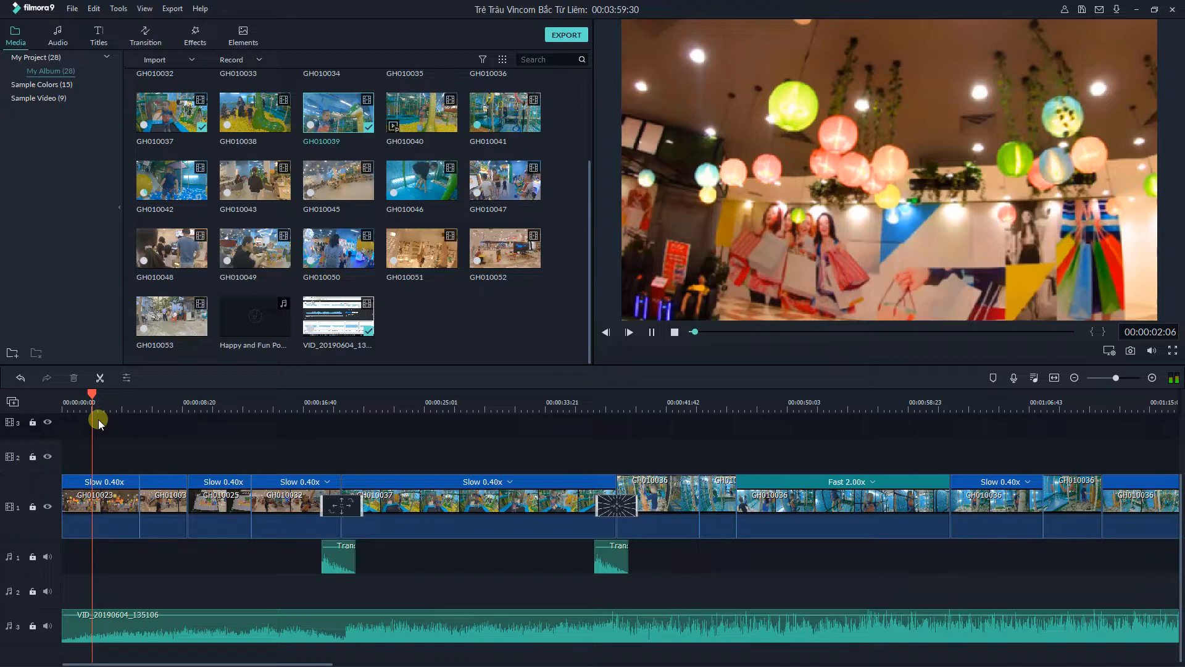
Step: Open the first timeline clip's editing panel showing its Color settings with the CineStyle LUT
left_click(100, 495)
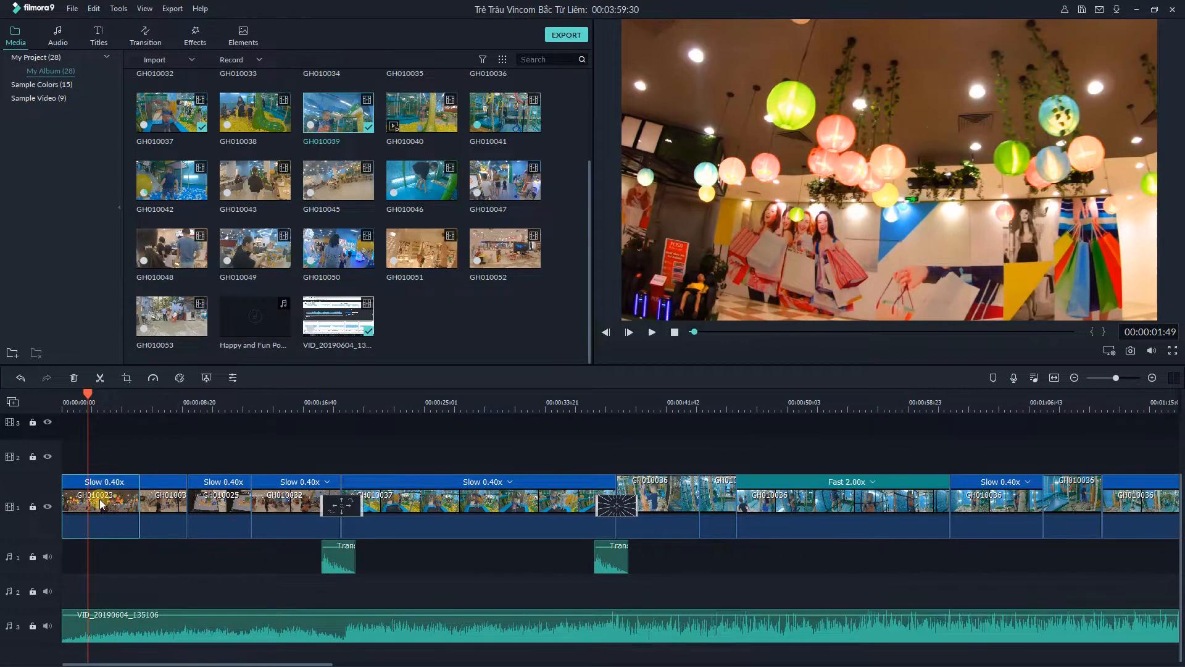
double_click(100, 495)
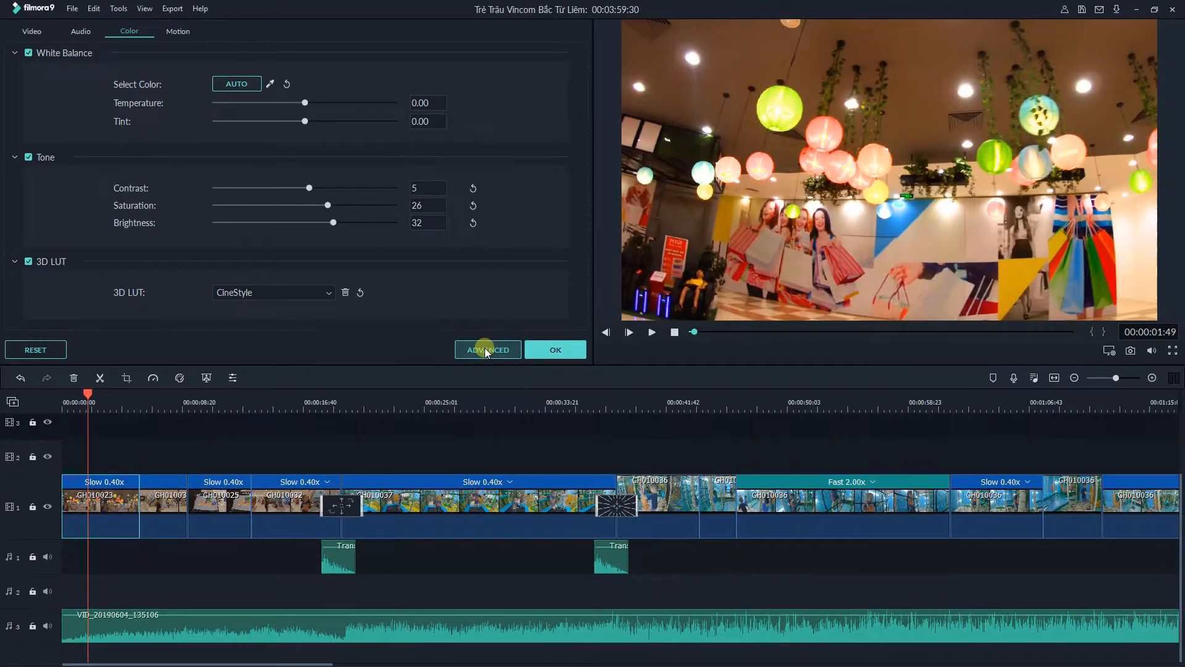
Step: Open Advanced Color Correction for the first clip and play and pause its graded preview
left_click(488, 349)
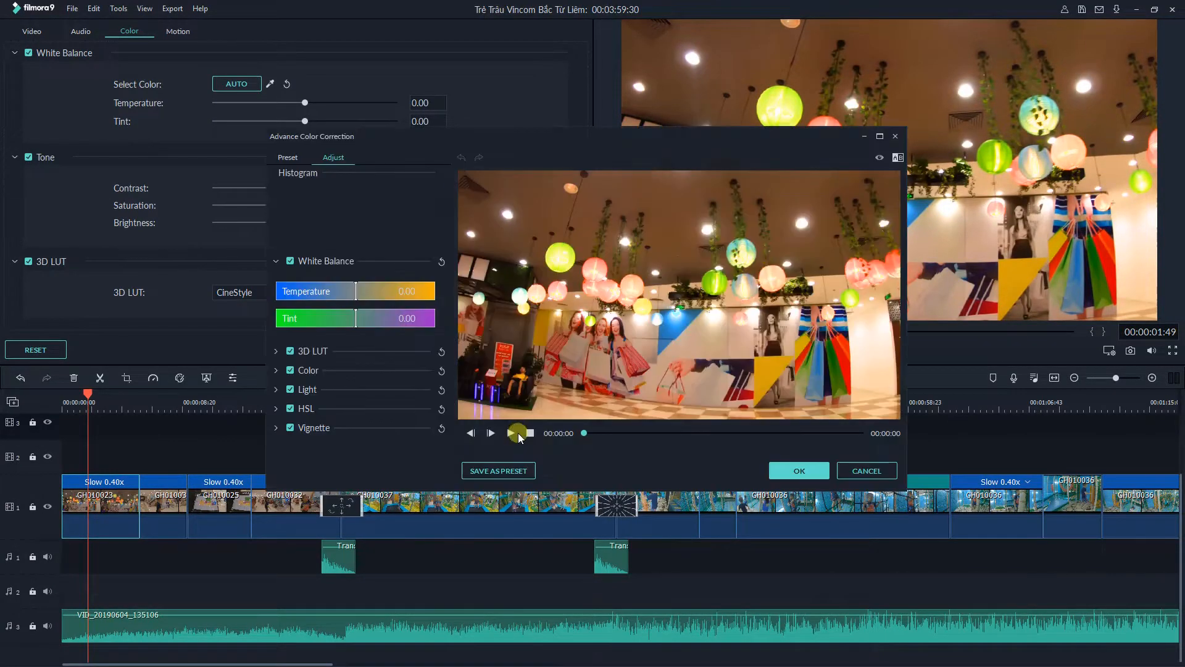
left_click(518, 433)
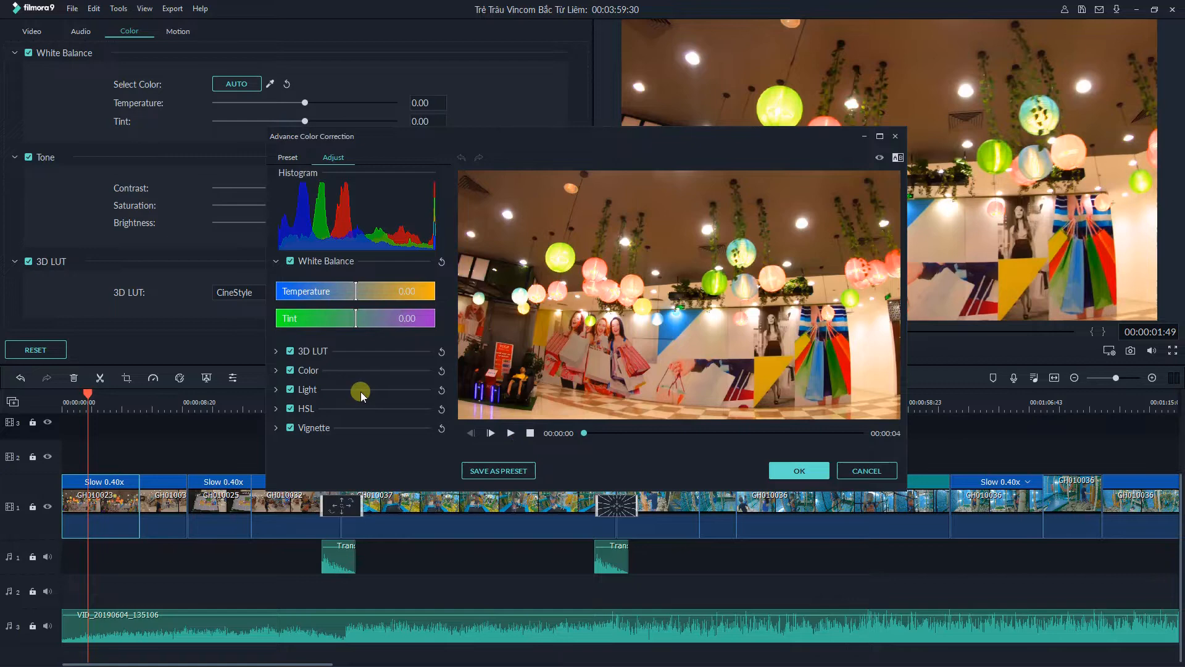
left_click(491, 432)
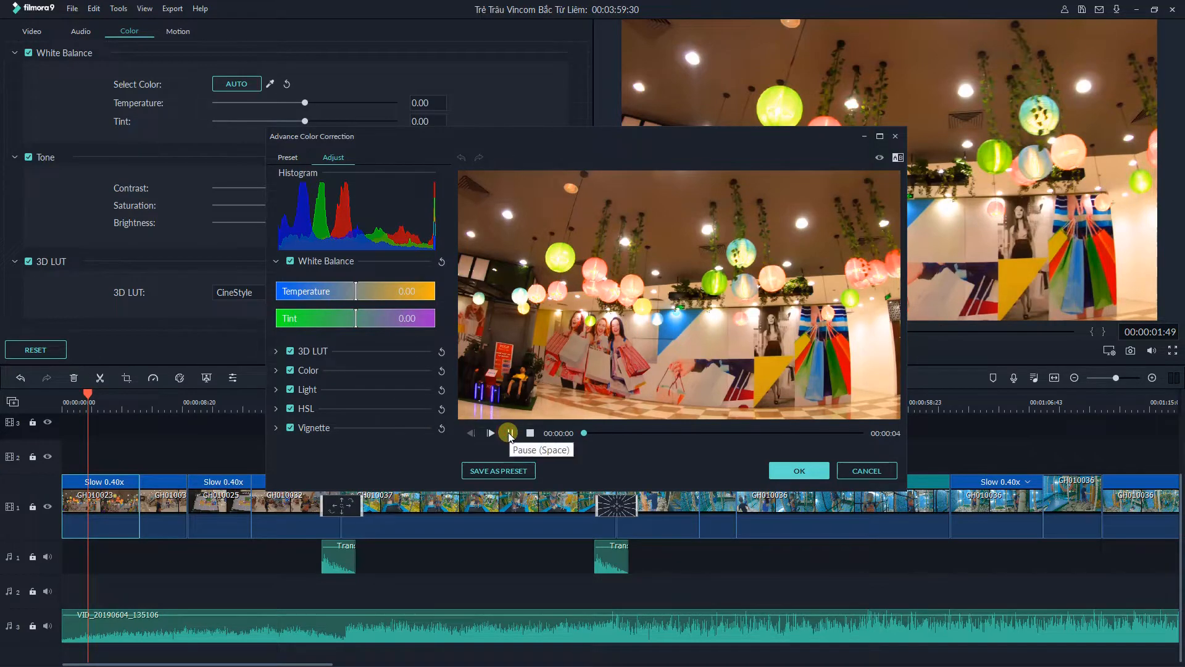
left_click(490, 432)
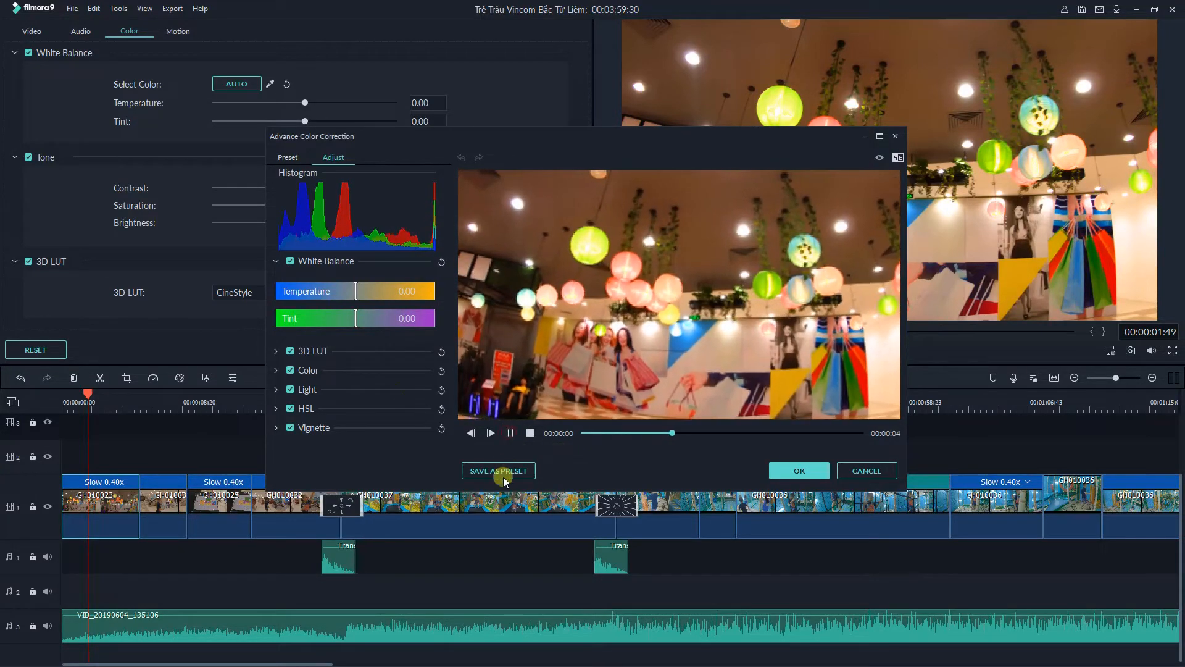
left_click(510, 432)
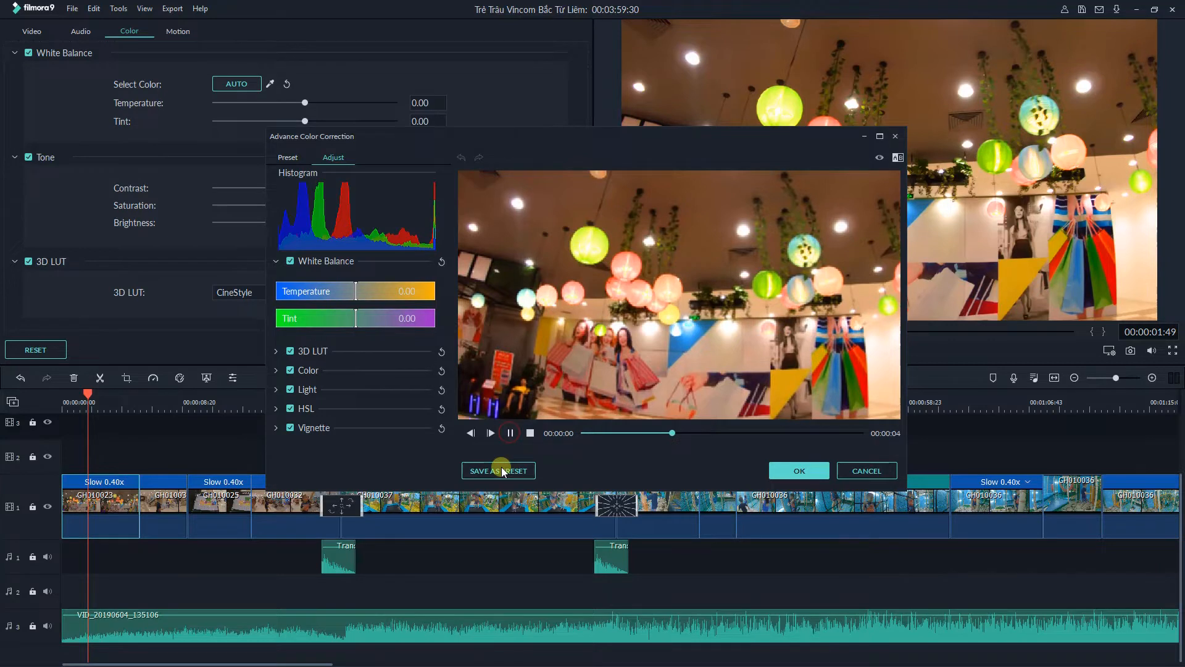
Step: Save the correction as custom preset 'Color Template 1' and accept the advanced correction
left_click(497, 469)
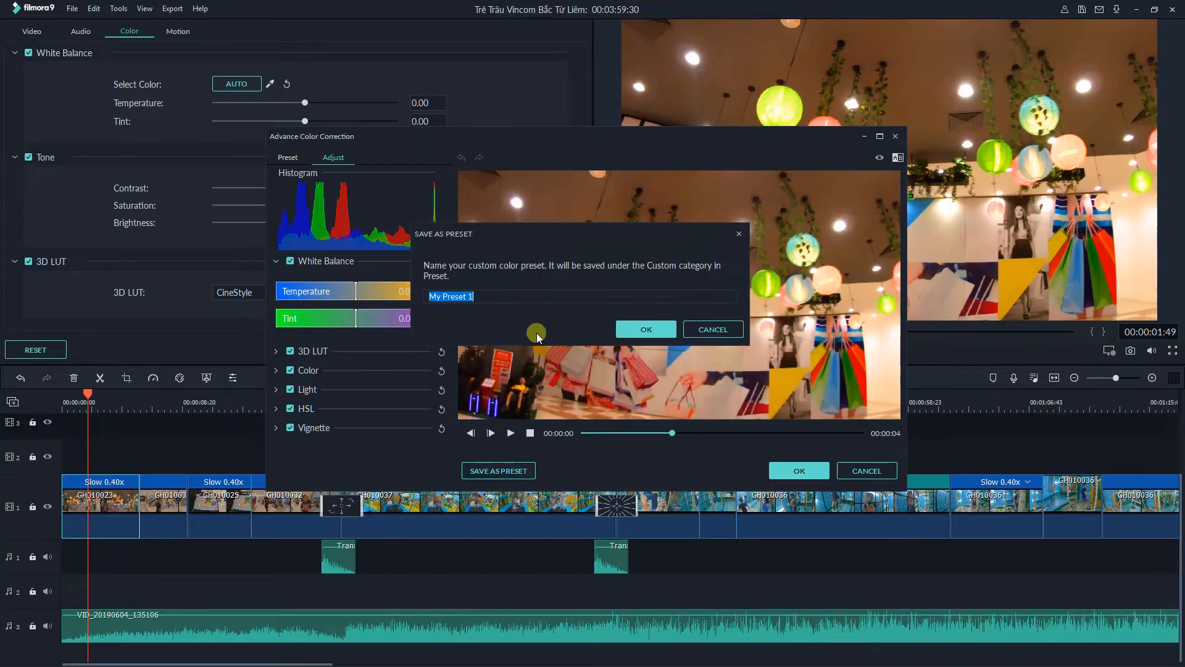
type("Color")
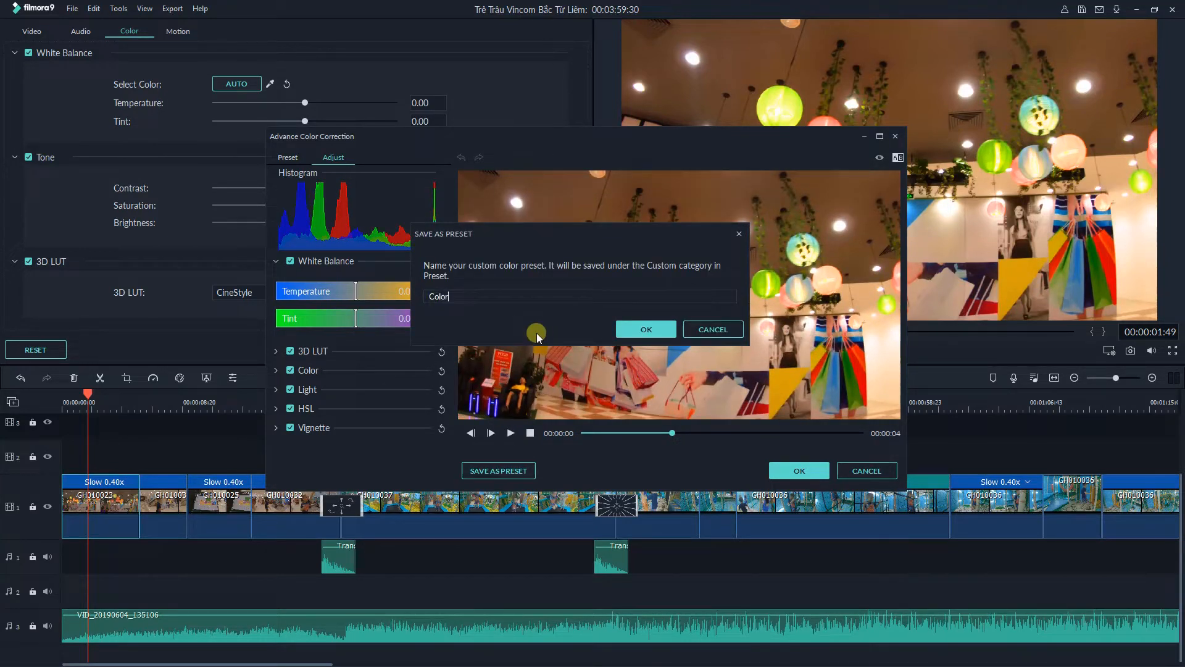
type("Template 1")
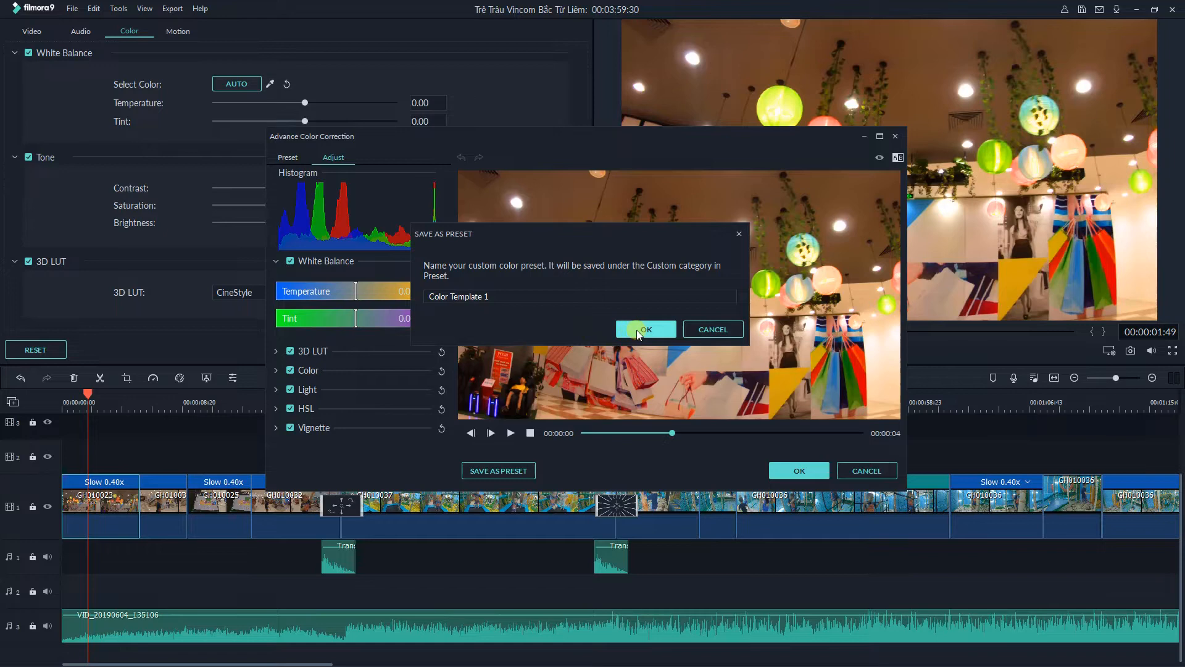
left_click(645, 328)
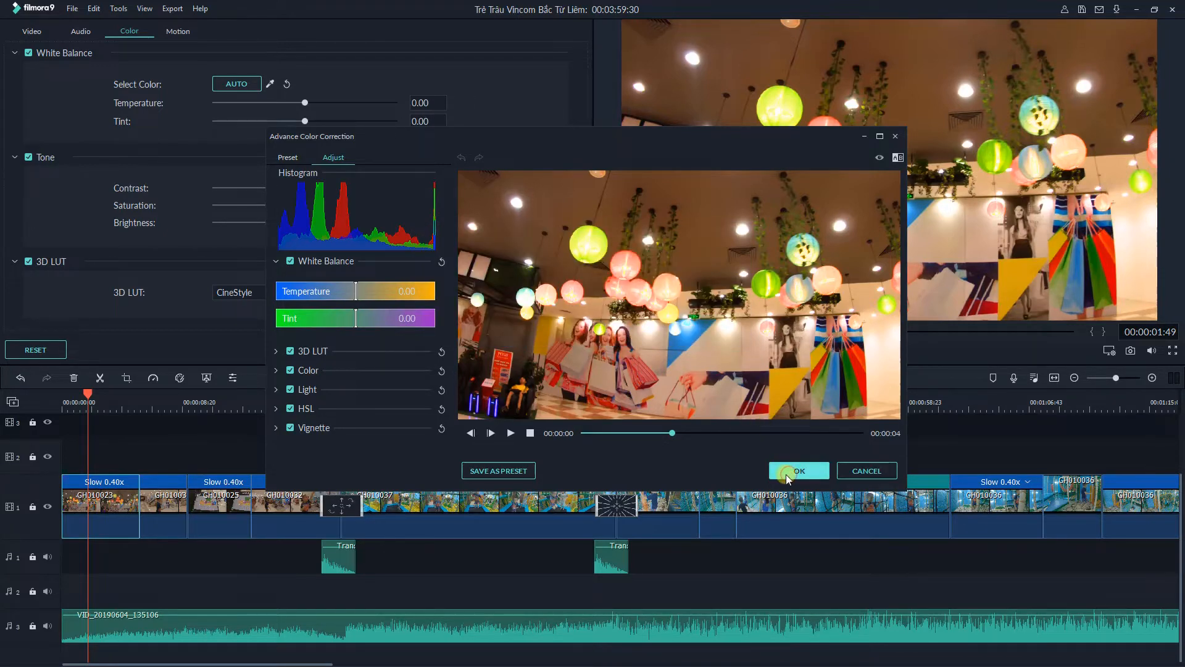
left_click(798, 471)
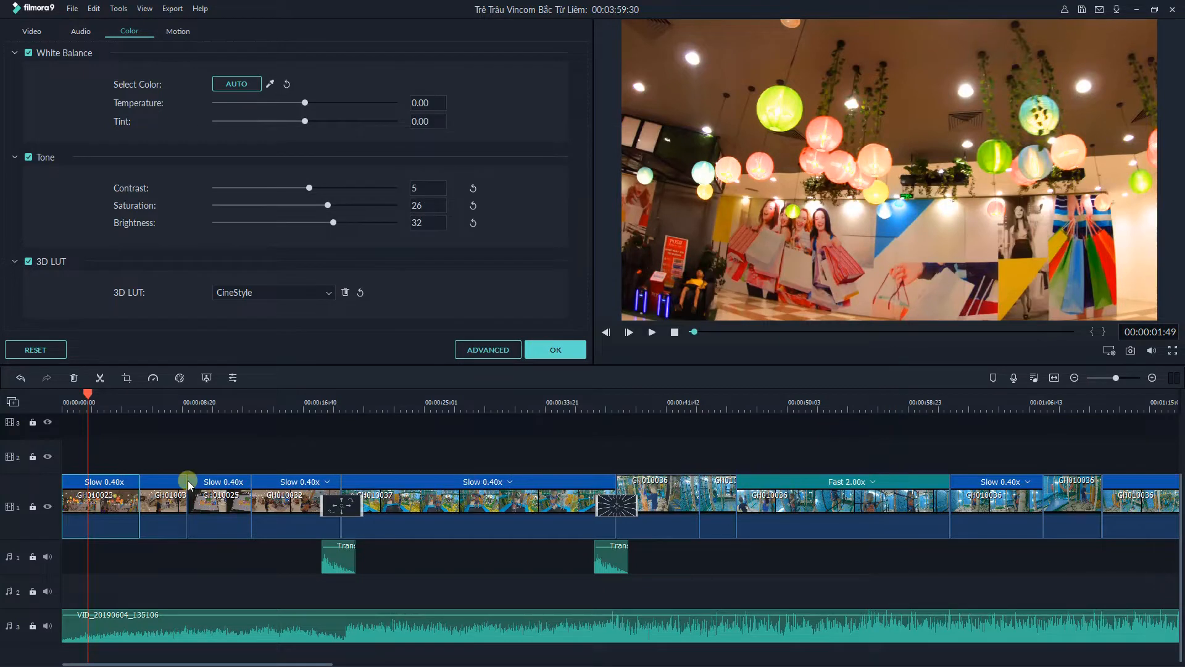
mouse_move(119, 511)
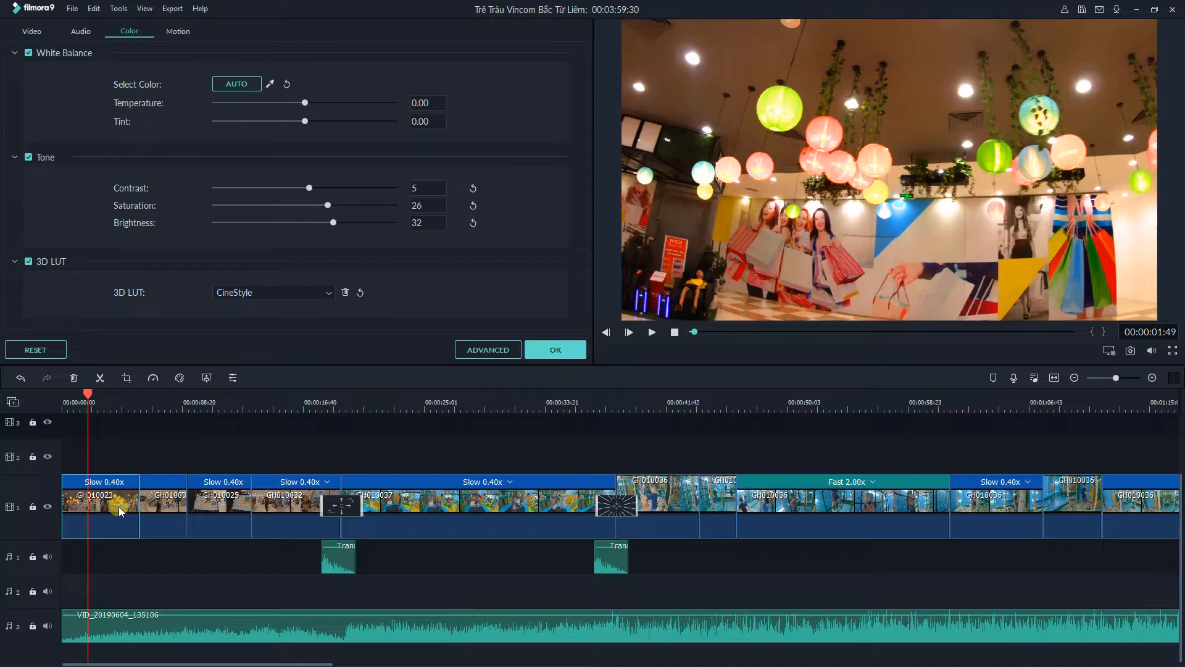
Step: Copy the first clip's colour effect and paste it onto the second and third clips
right_click(117, 510)
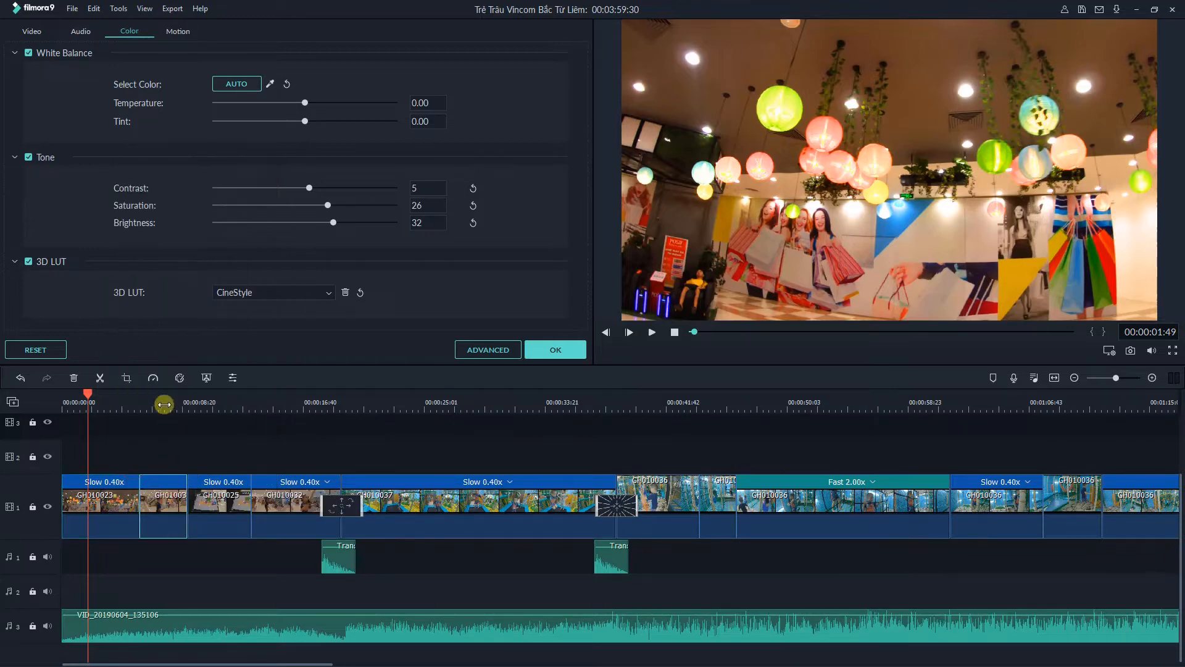
right_click(163, 502)
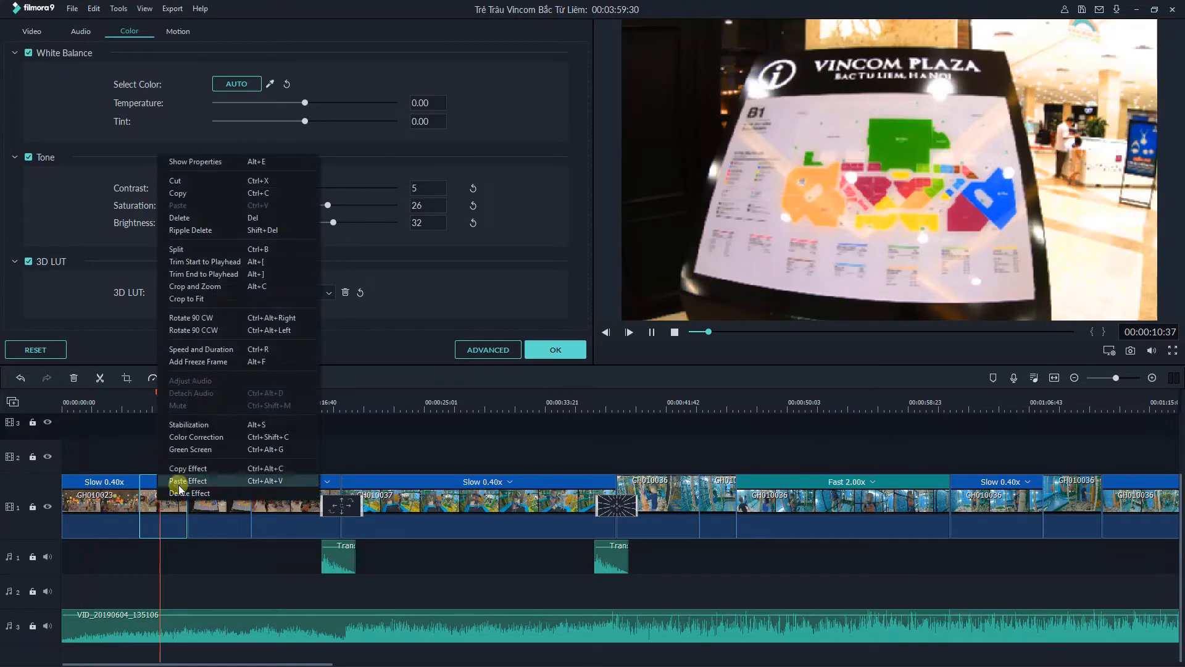
left_click(188, 480)
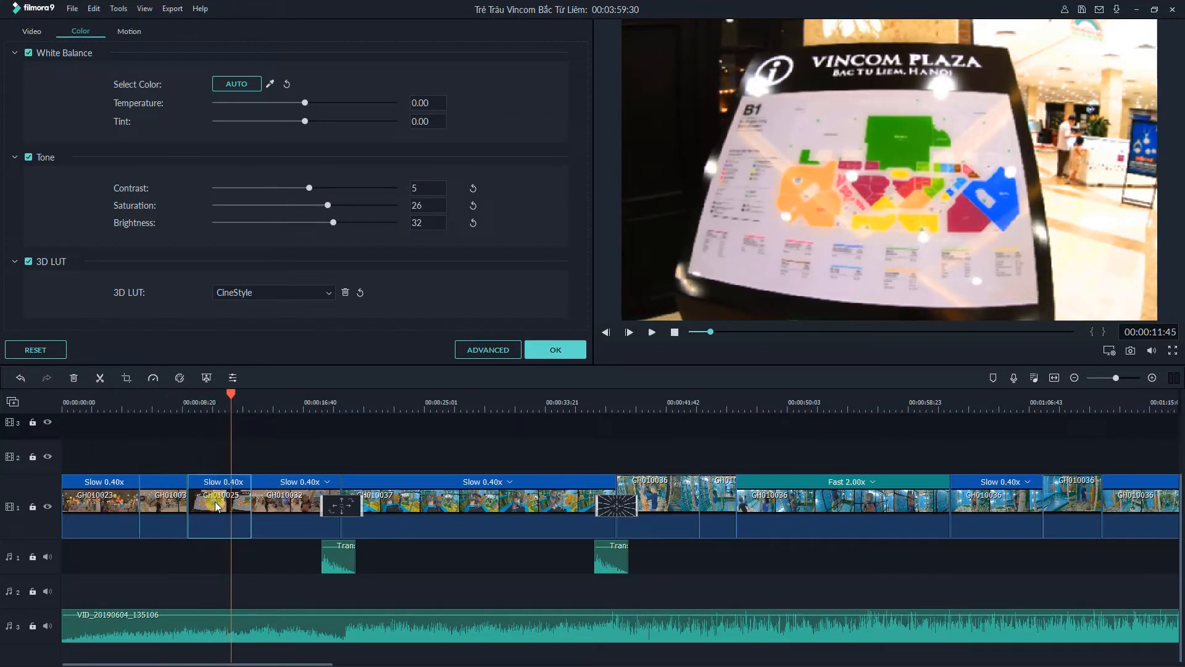
right_click(220, 506)
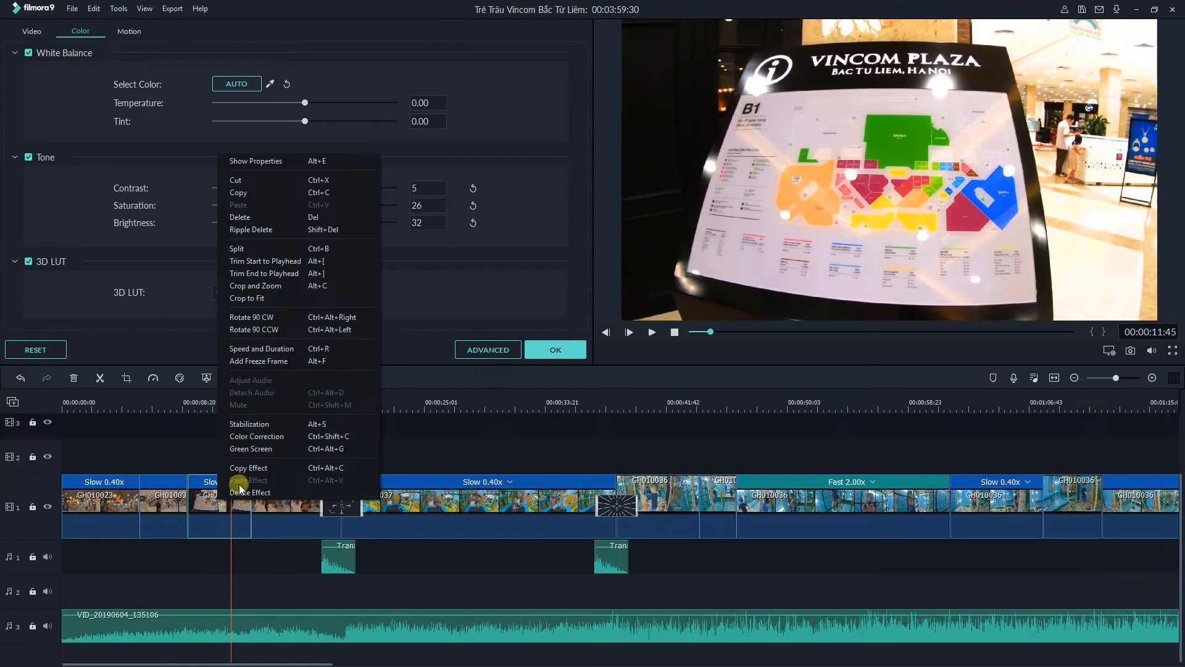
left_click(250, 481)
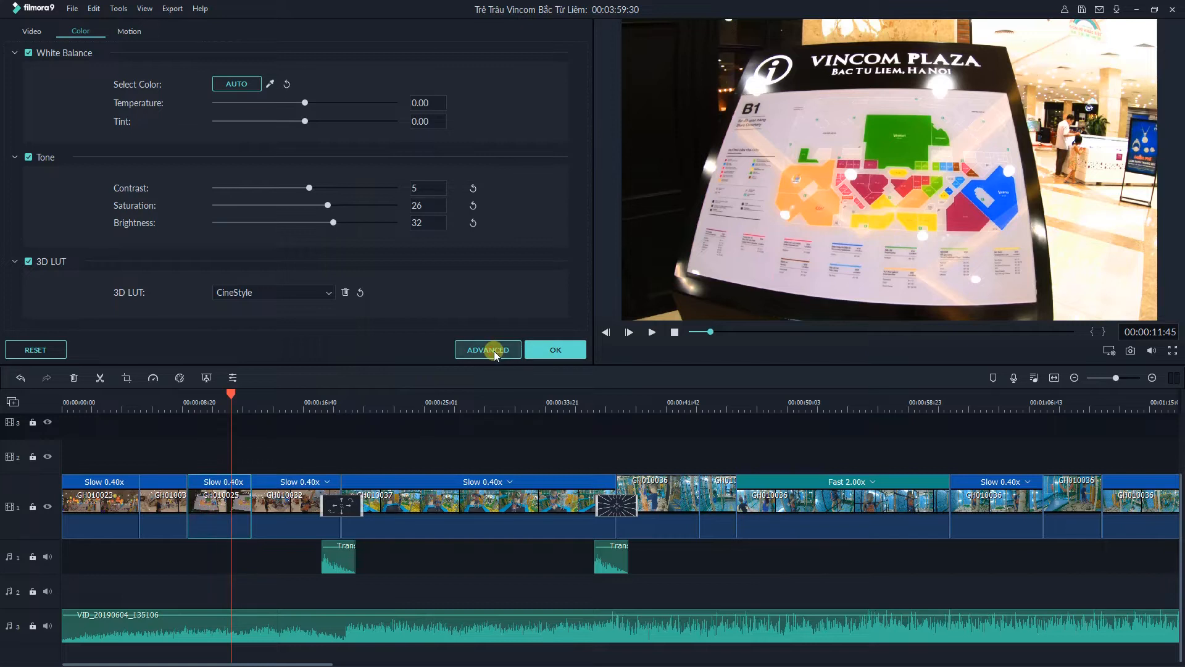
mouse_move(493, 382)
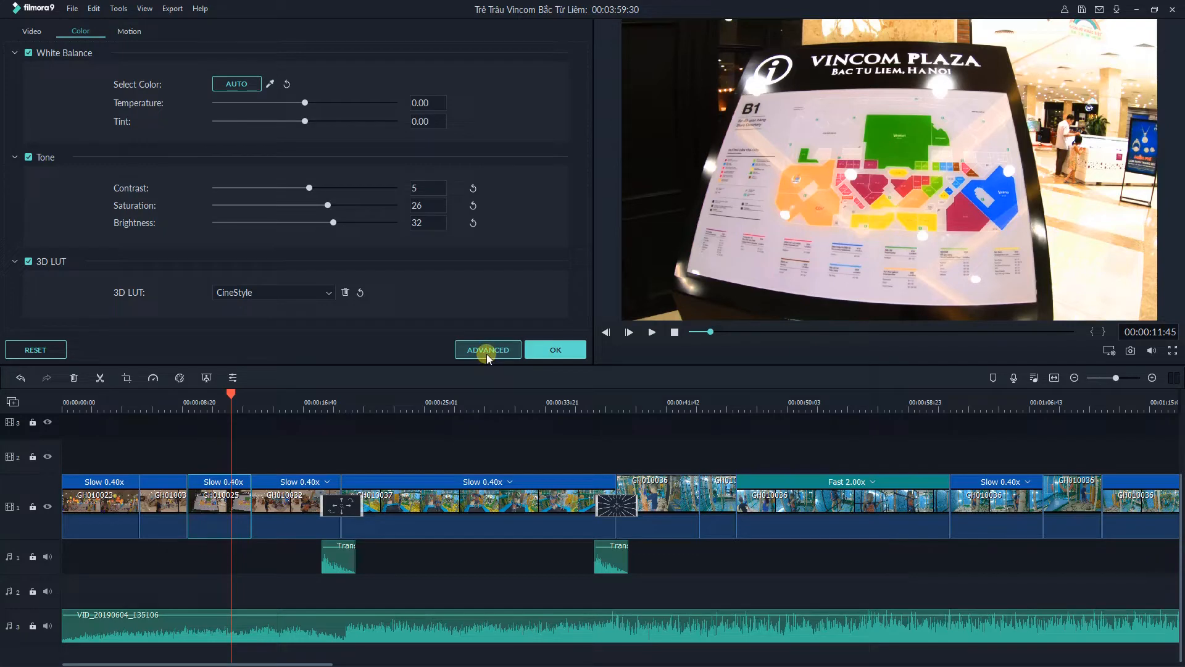
left_click(487, 349)
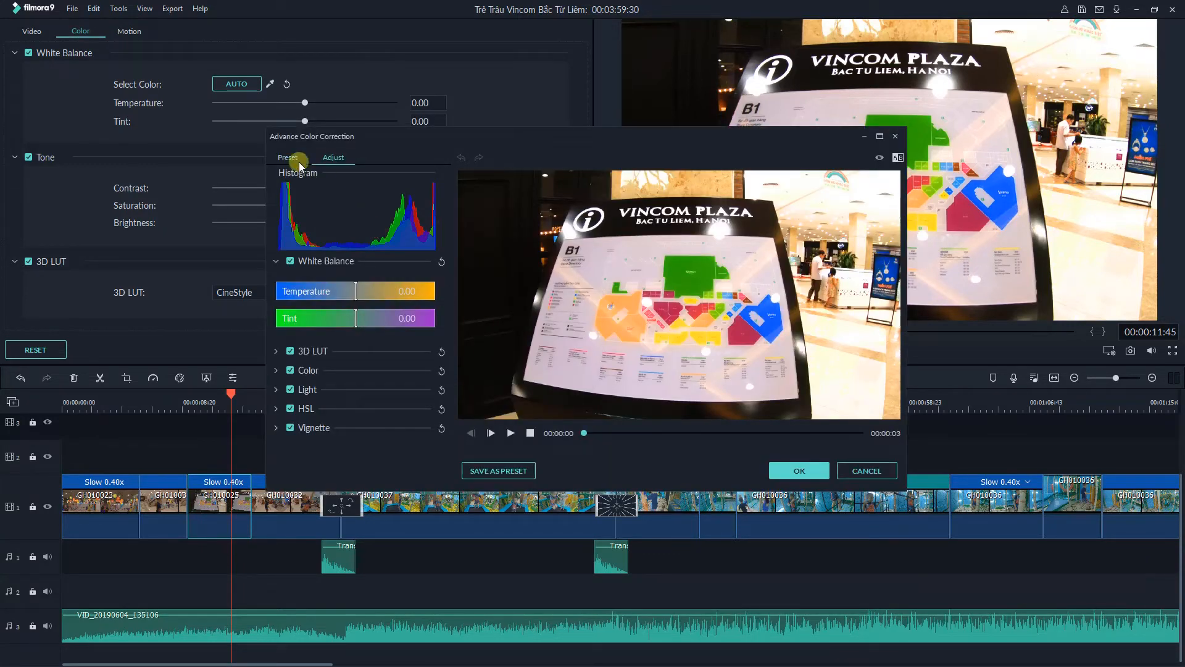
left_click(288, 157)
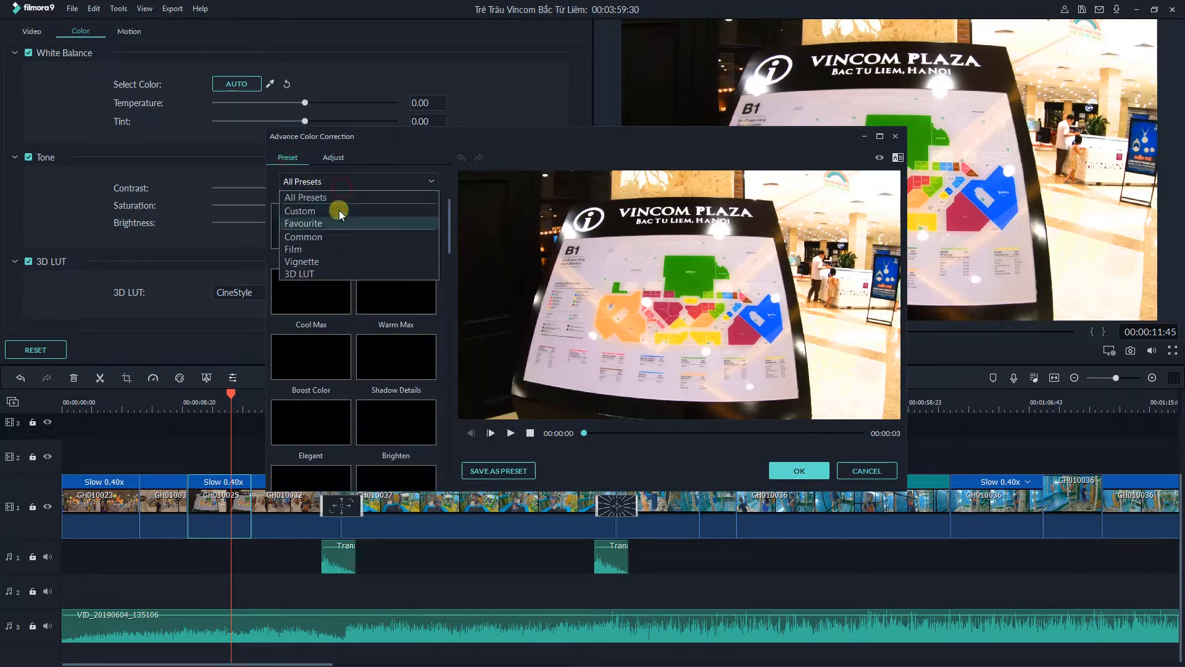
left_click(299, 212)
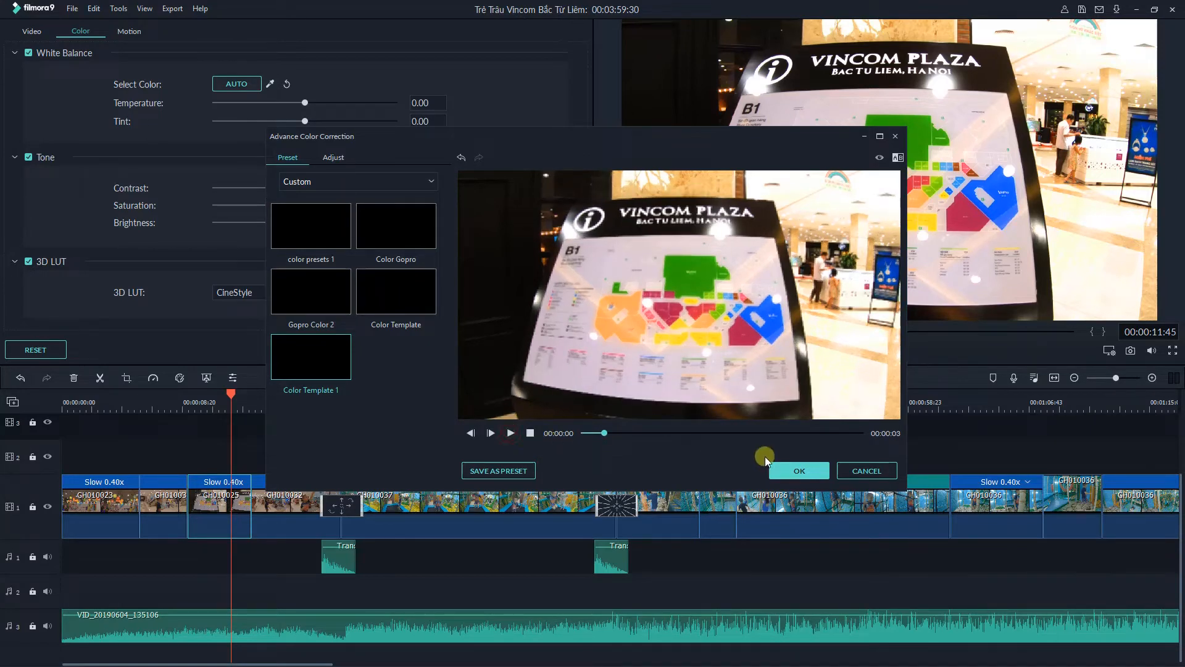
left_click(799, 471)
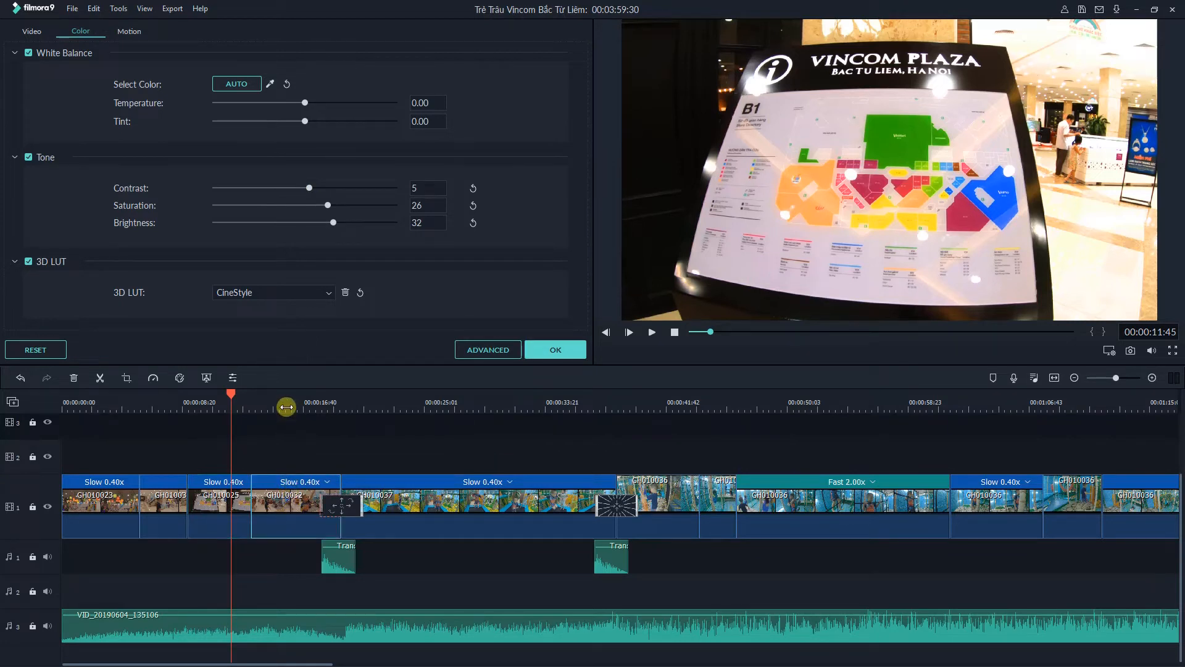
Step: Fit the project in the timeline and paste the copied colour effect onto a later clip
right_click(285, 505)
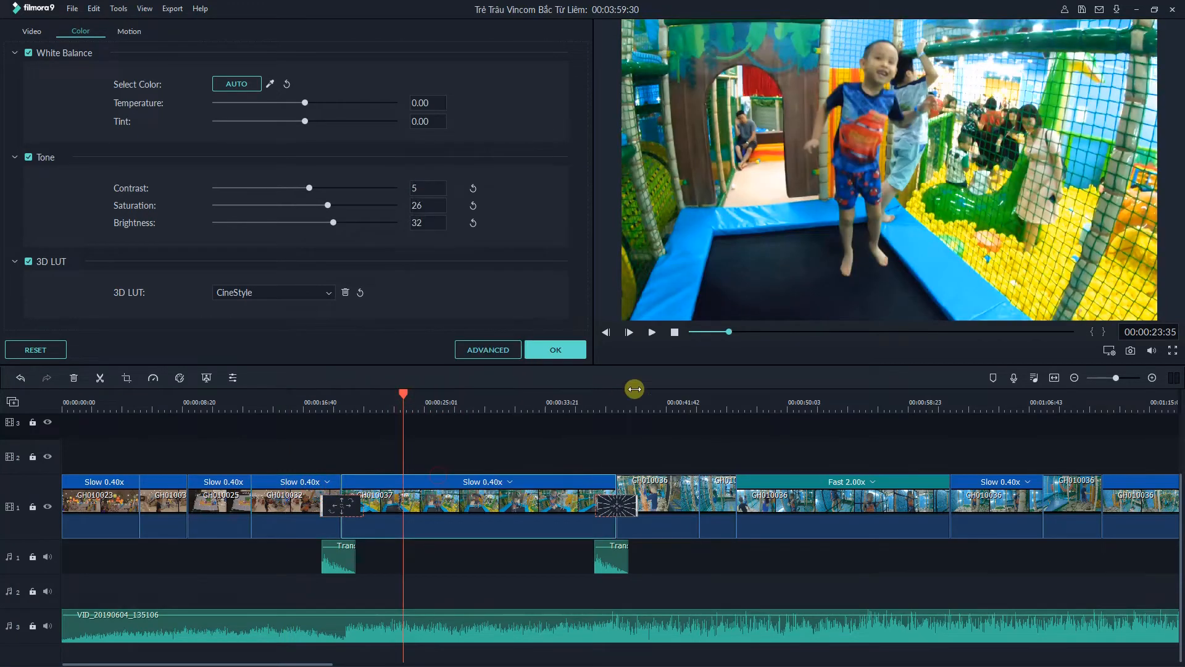
left_click(654, 394)
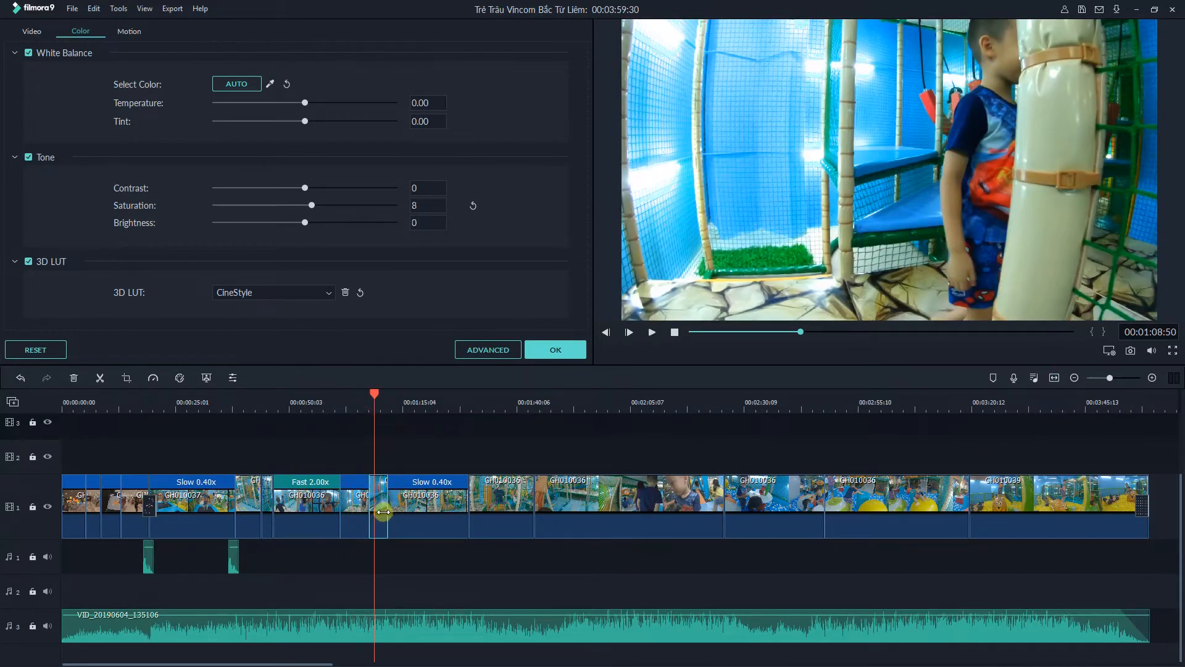
left_click(628, 332)
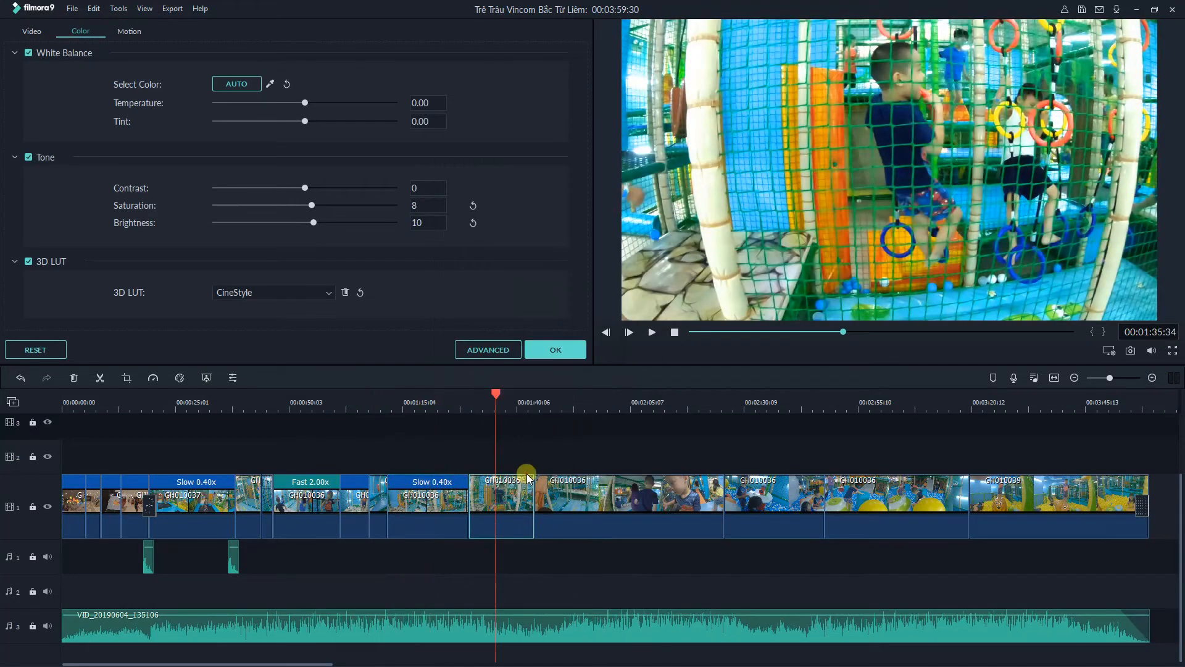
right_click(775, 495)
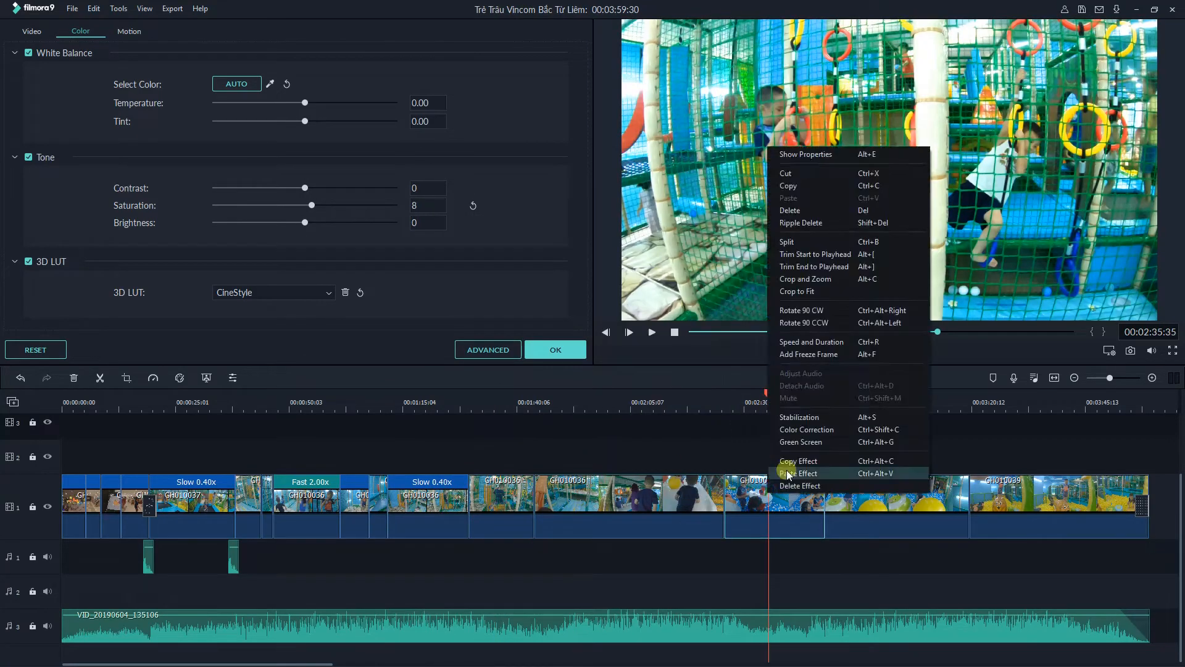
left_click(799, 473)
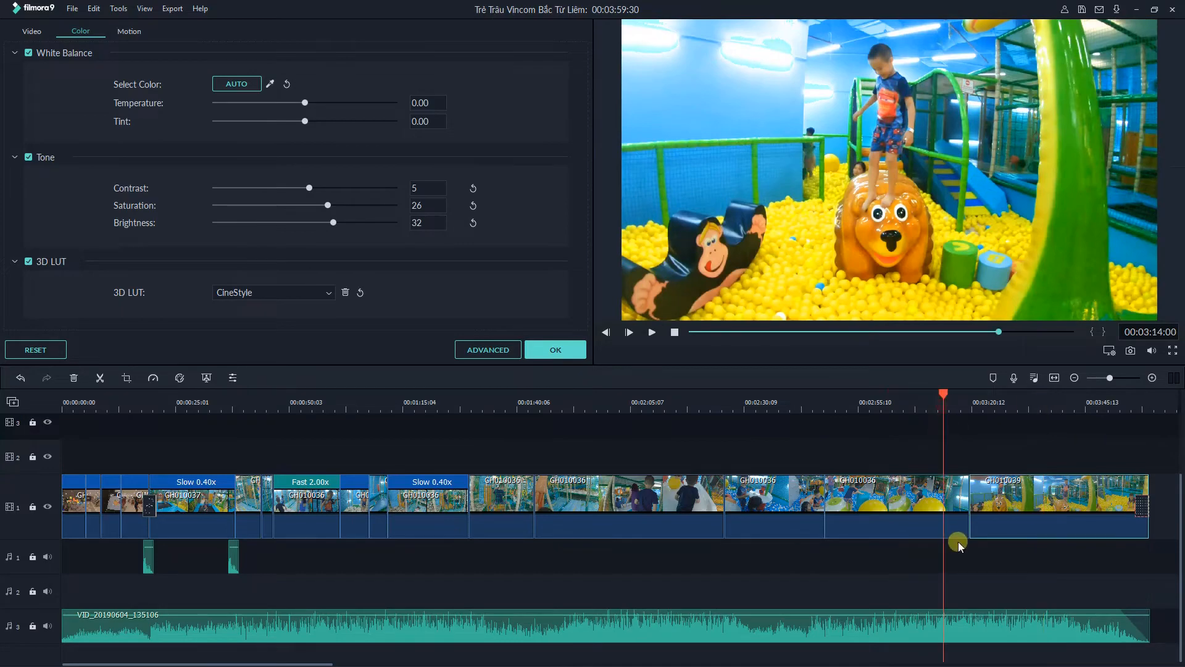
Step: Confirm the end clip's colour settings with OK, returning to the Media library
left_click(628, 332)
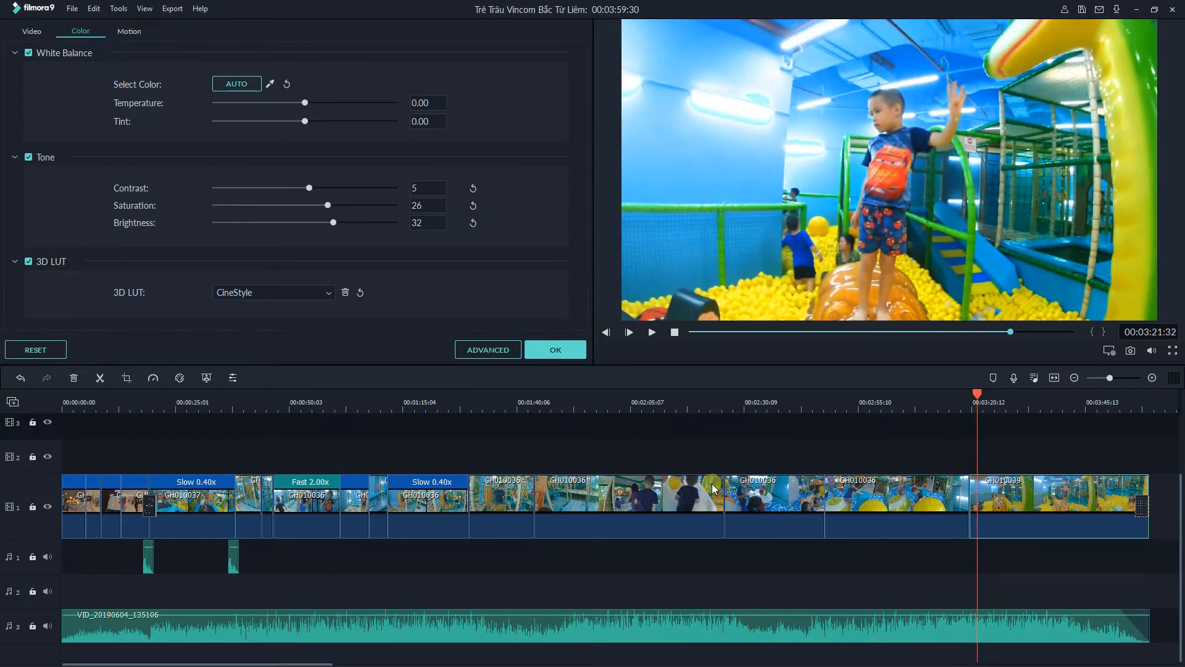
left_click(554, 349)
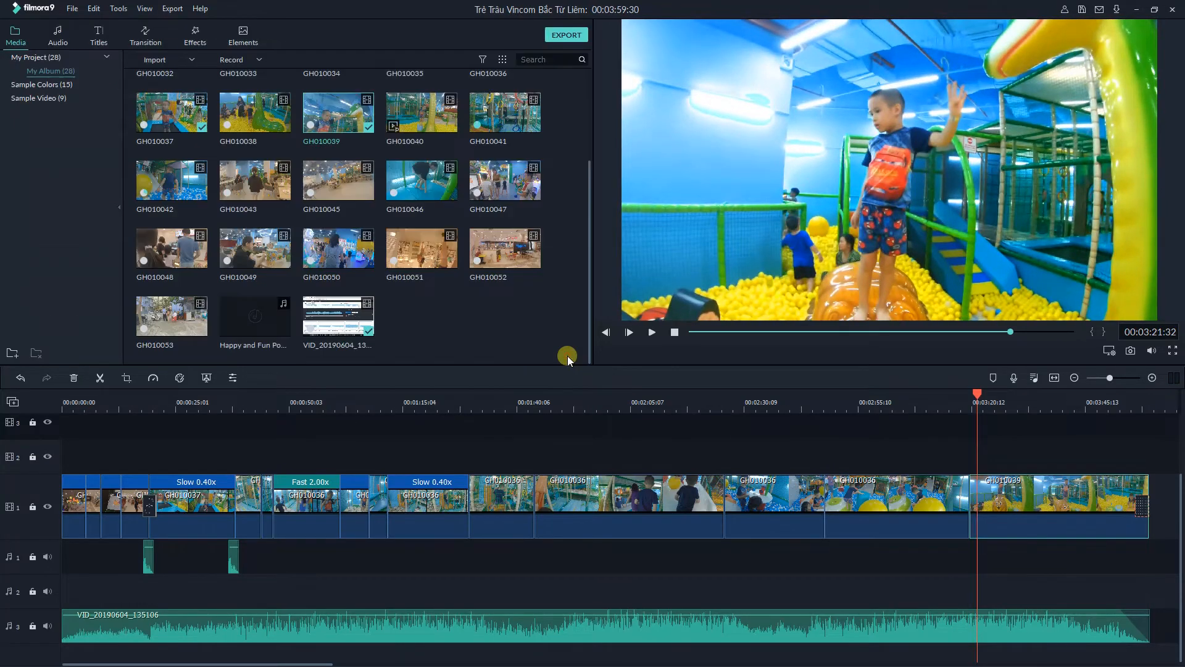